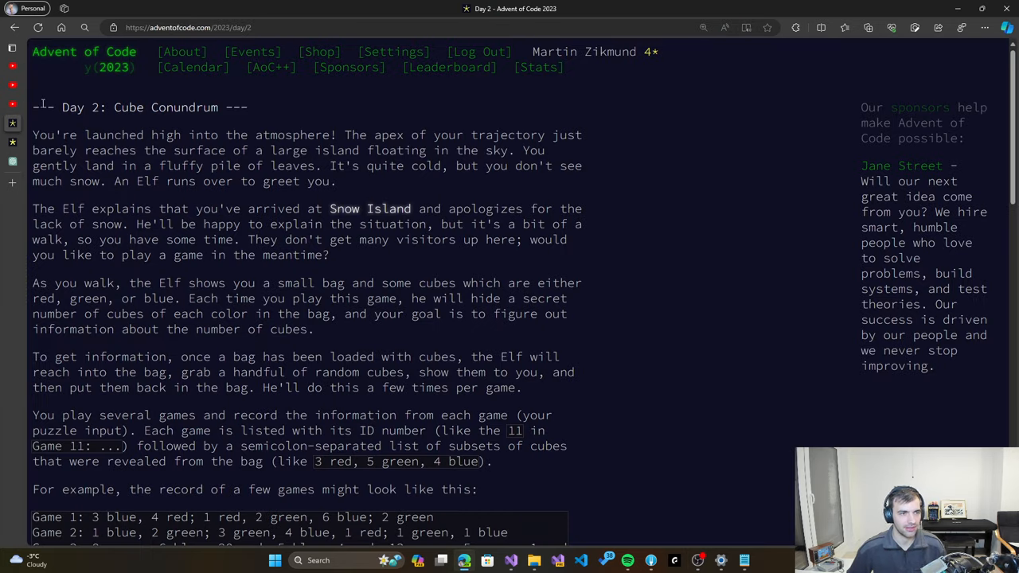
Highlight the Day 2 'Cube Conundrum' puzzle description text for copying
left_click_drag(32, 135, 60, 165)
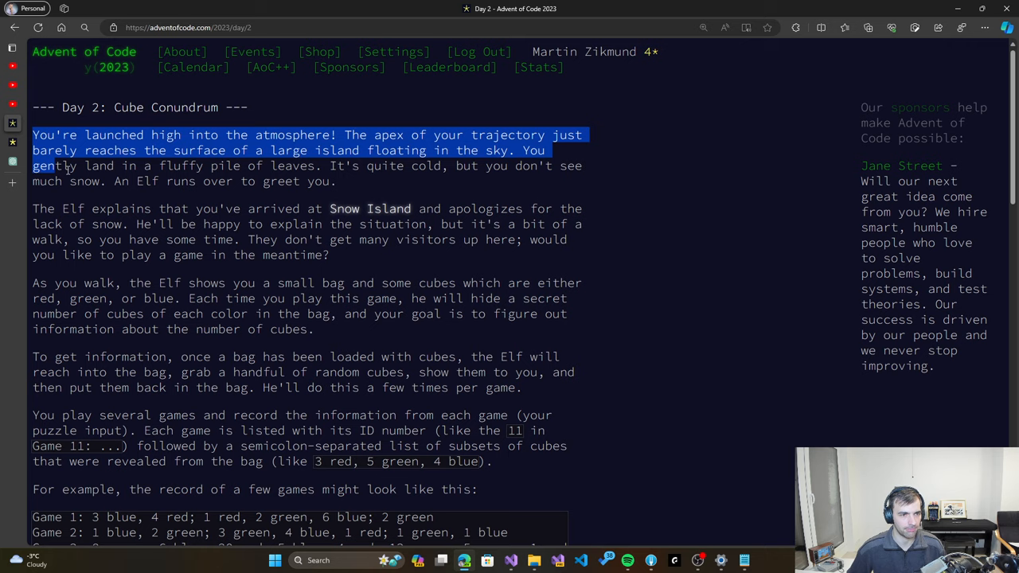
scroll("down", 3)
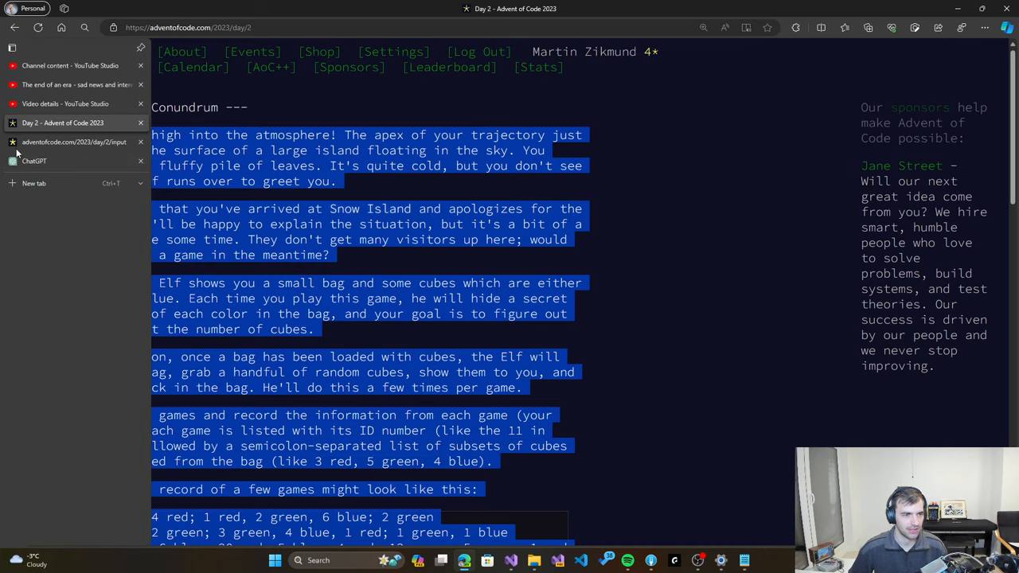
Send ChatGPT the Day 2 puzzle text, noting 'input file is attached:', with input.txt attached
left_click(35, 161)
type("Please solve the following problem,")
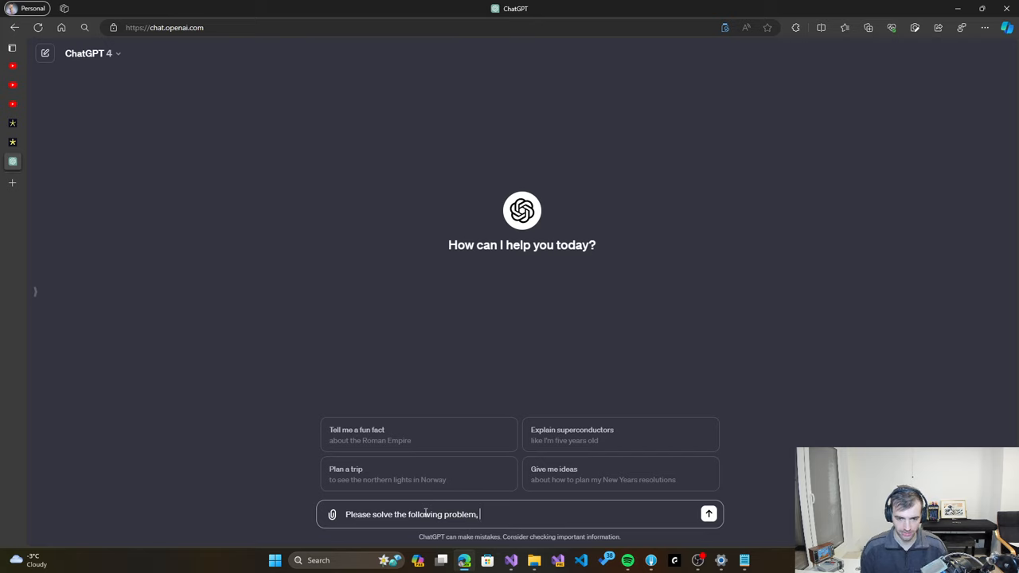
type("input file")
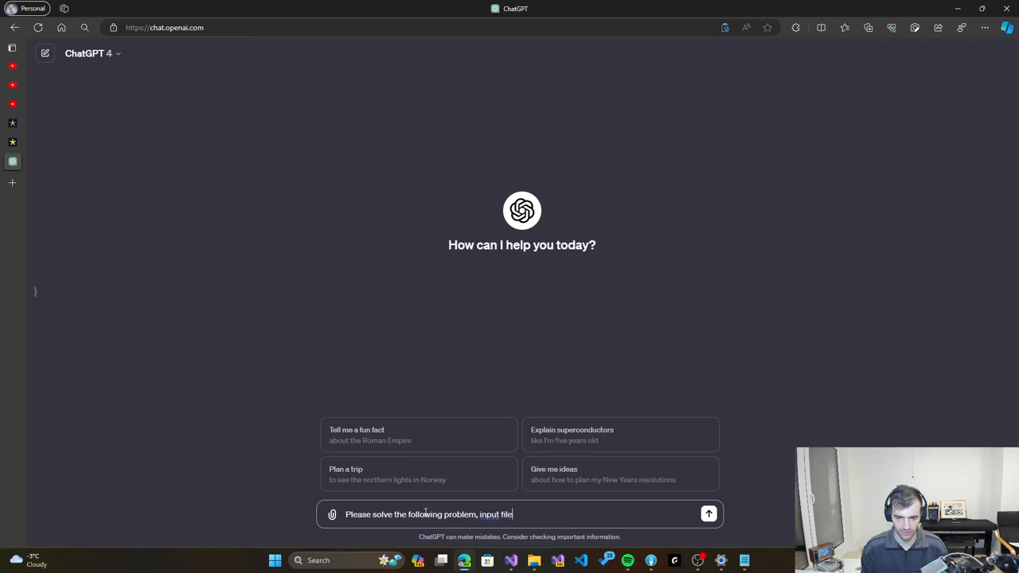
type("is attached:")
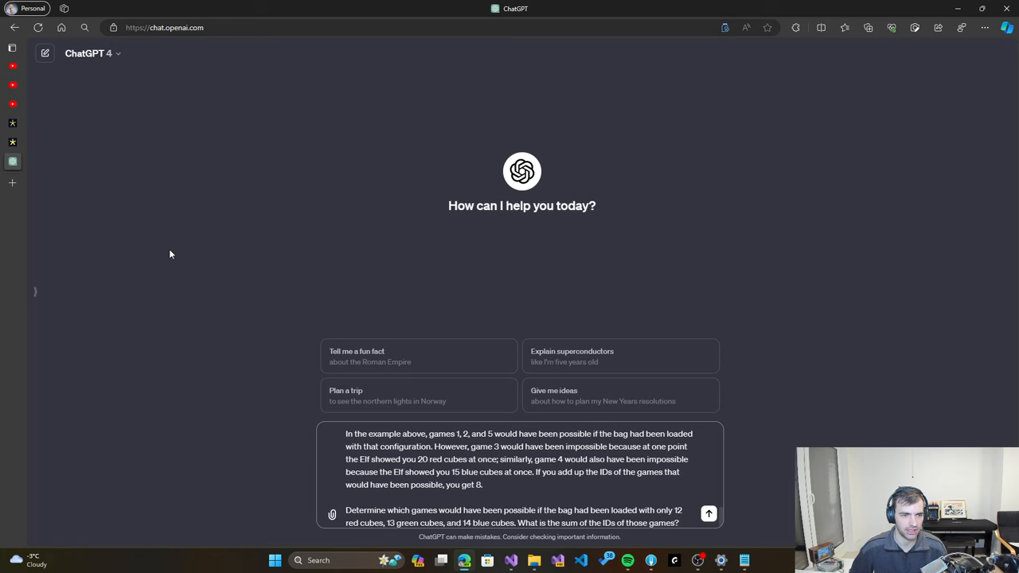
left_click(332, 513)
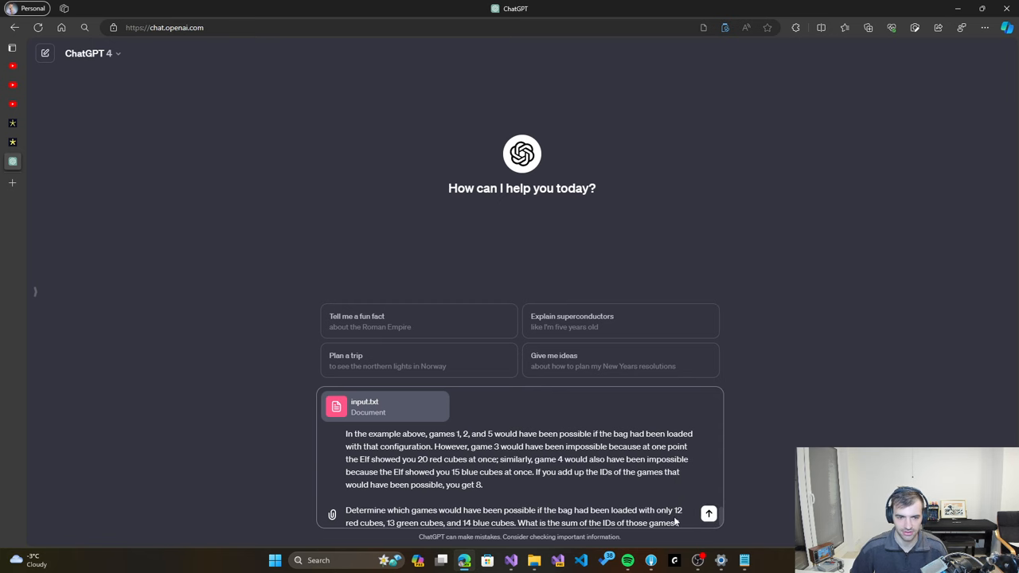
left_click(707, 513)
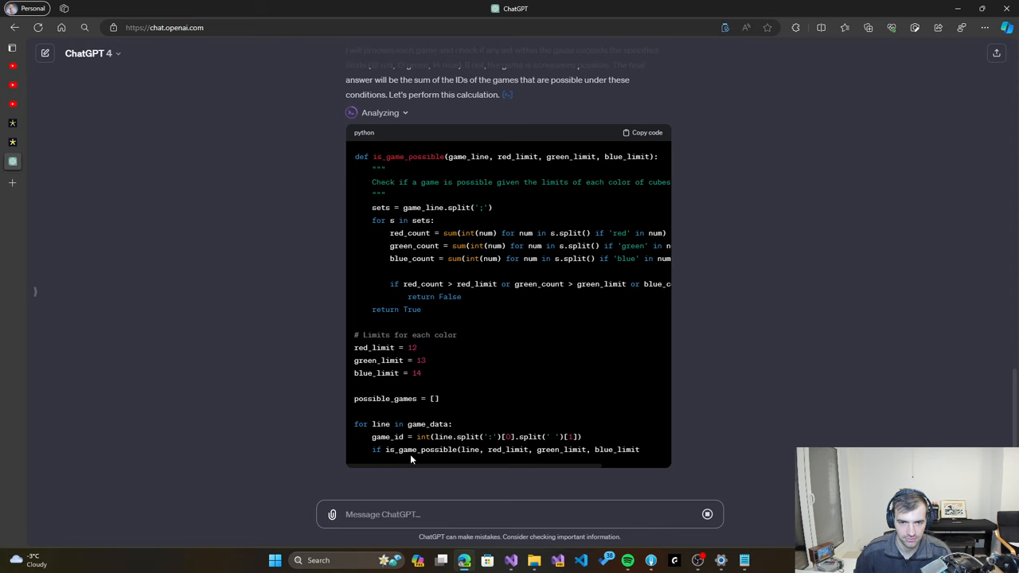
Scroll through ChatGPT's analysis and select the Part One result 2348
scroll("down", 3)
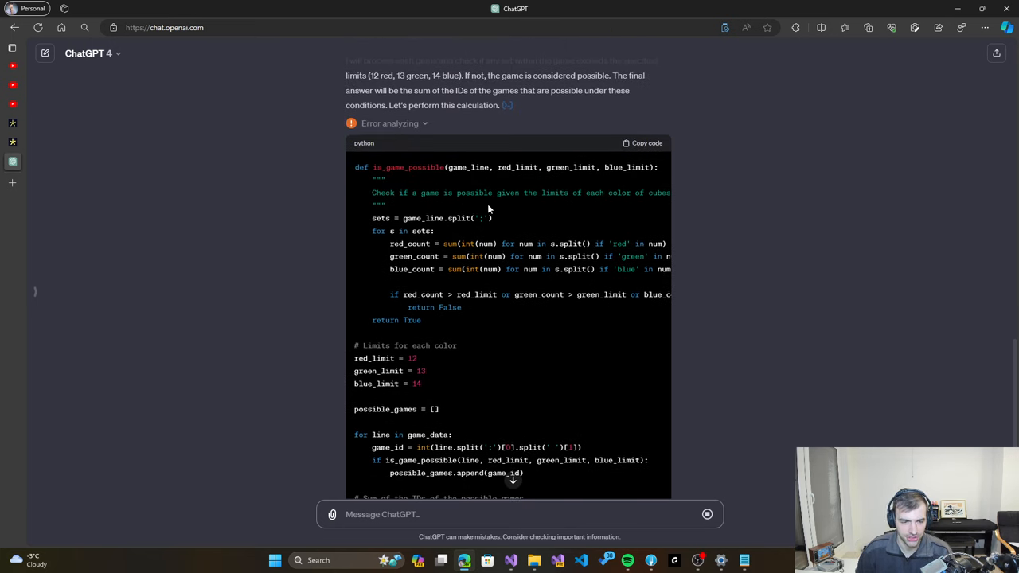
mouse_move(485, 221)
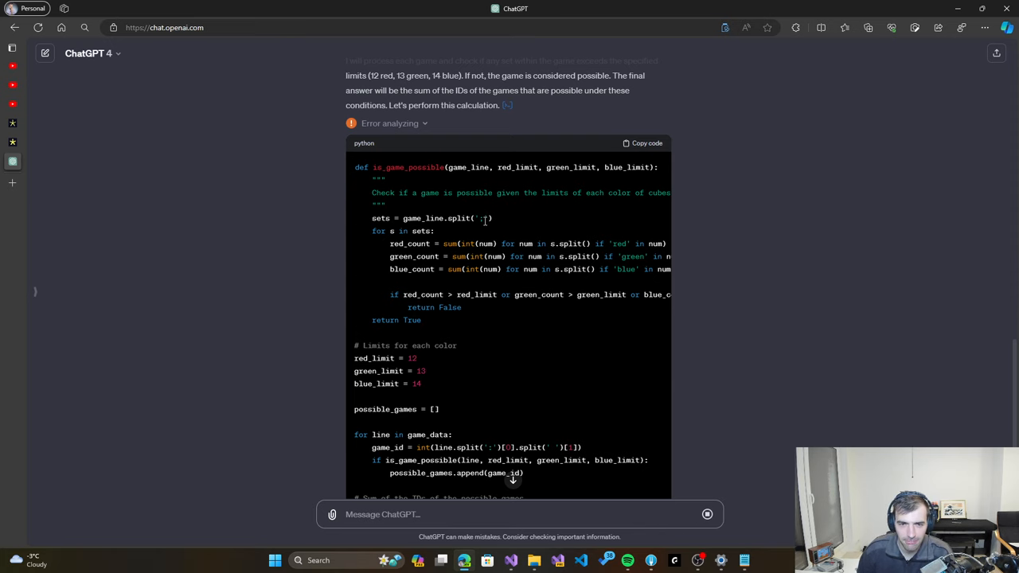
mouse_move(486, 230)
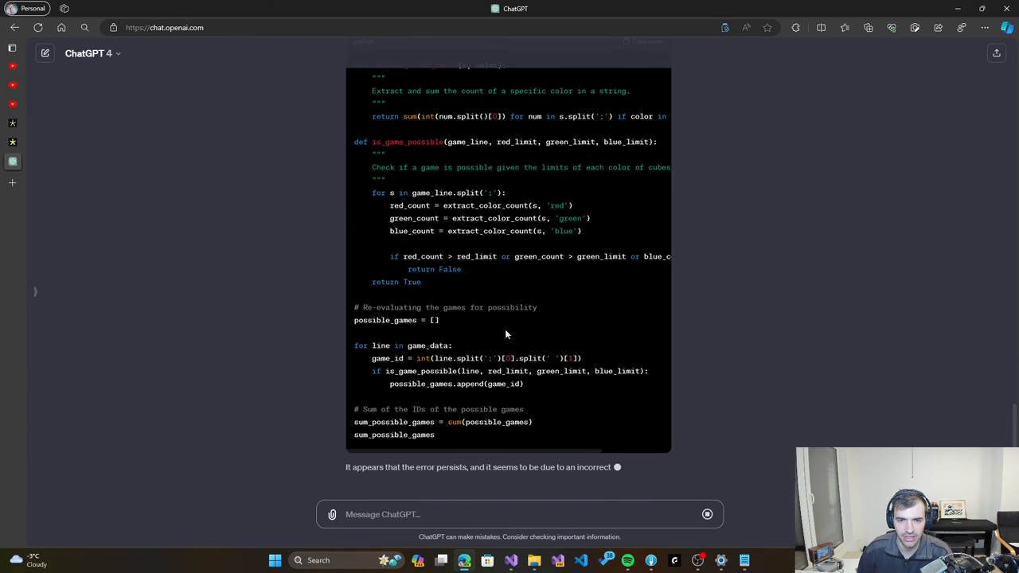
scroll("down", 3)
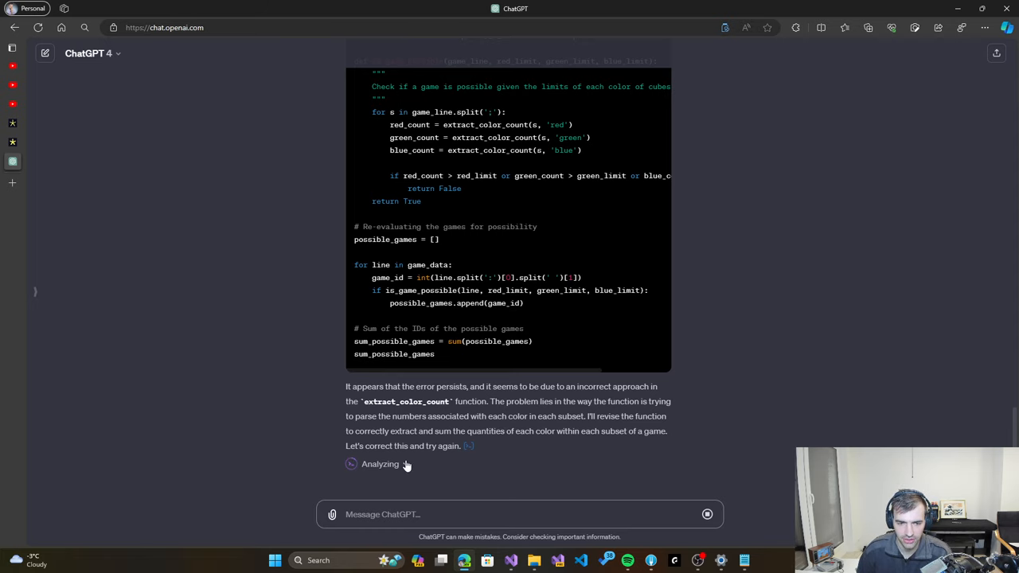
scroll("down", 3)
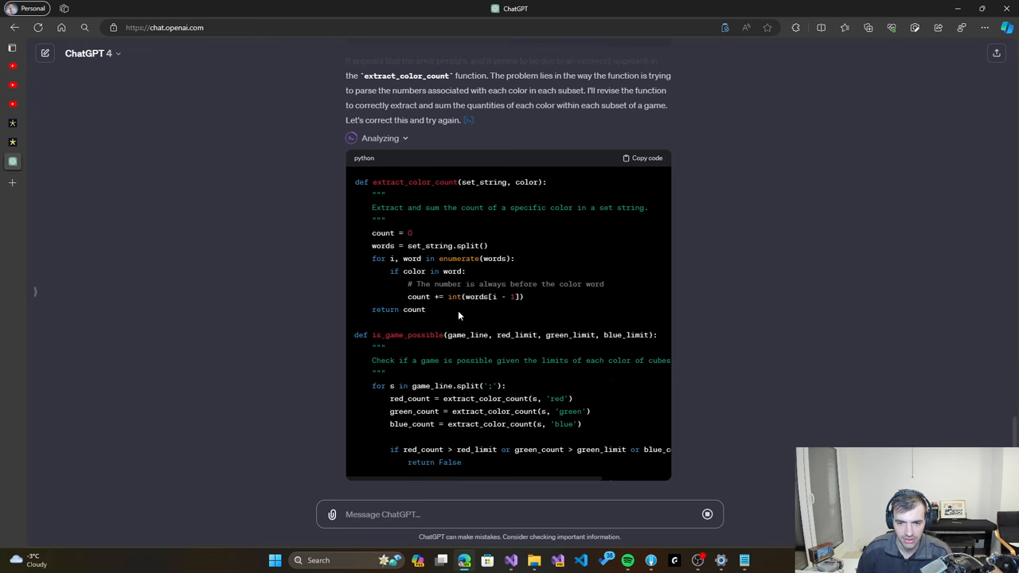
scroll("down", 3)
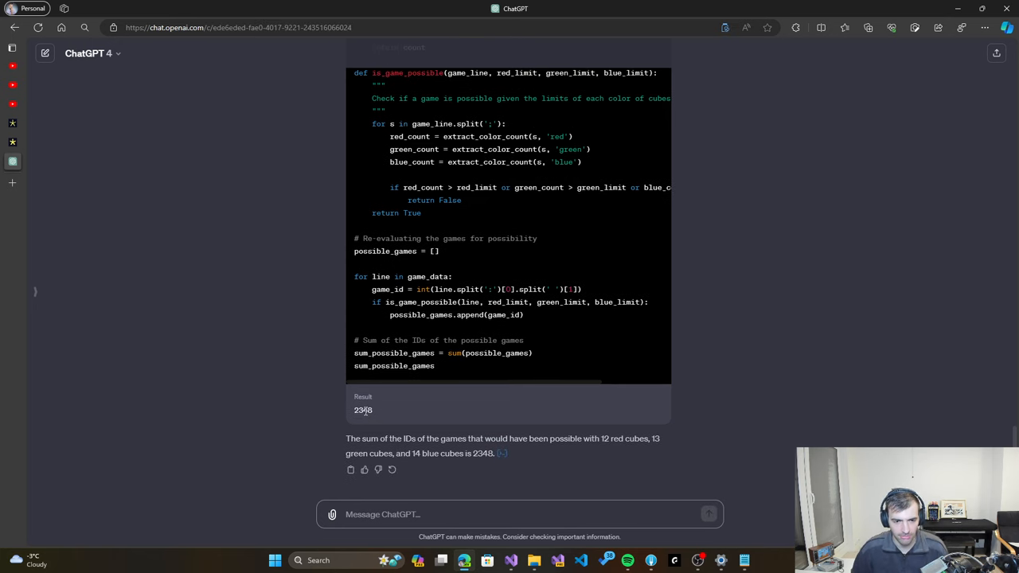
double_click(363, 410)
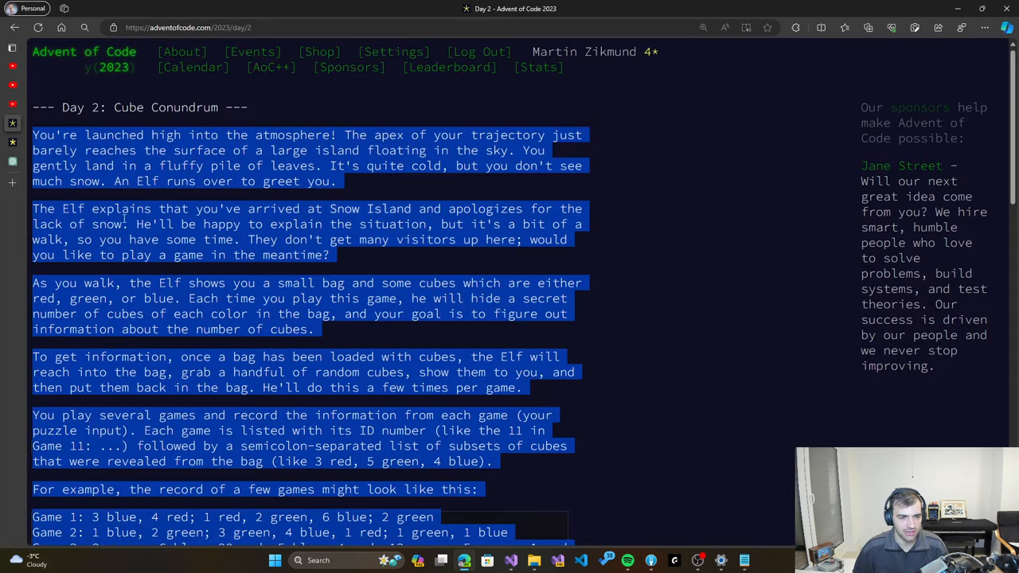
Confirm the accepted Part One answer 2348, then scroll down to the Part Two description
scroll("down", 3)
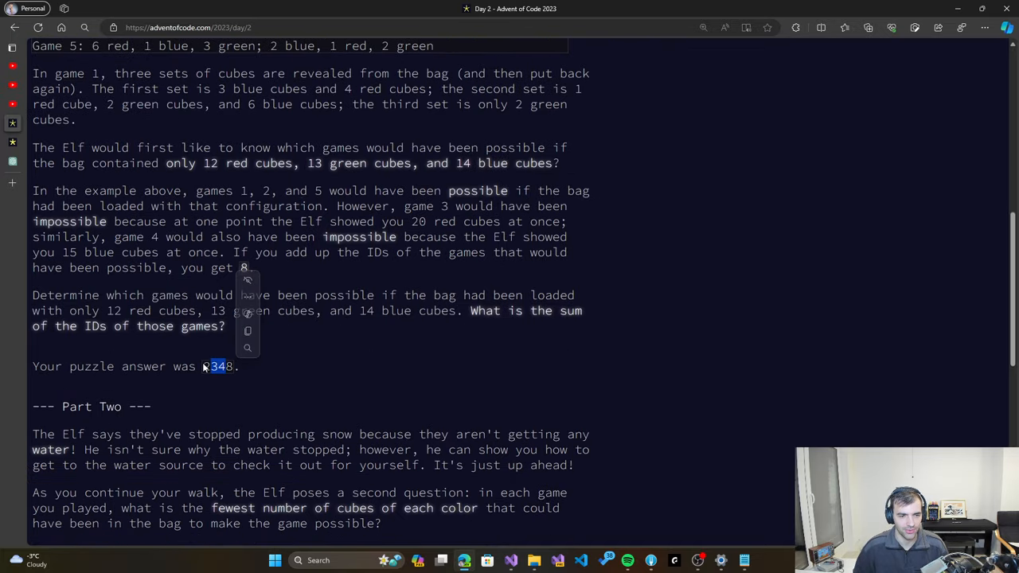
left_click_drag(214, 366, 204, 366)
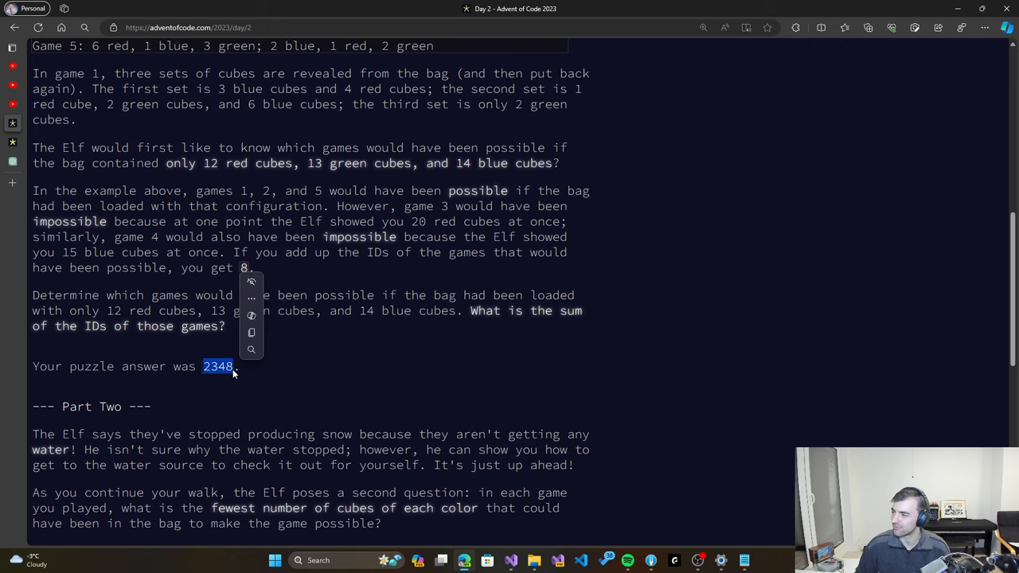
mouse_move(246, 401)
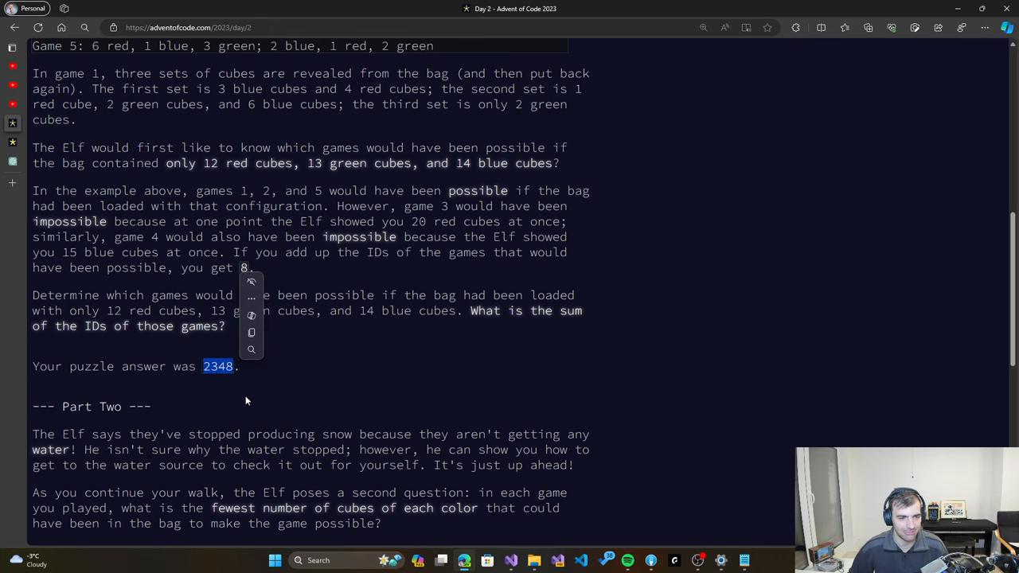
scroll("down", 3)
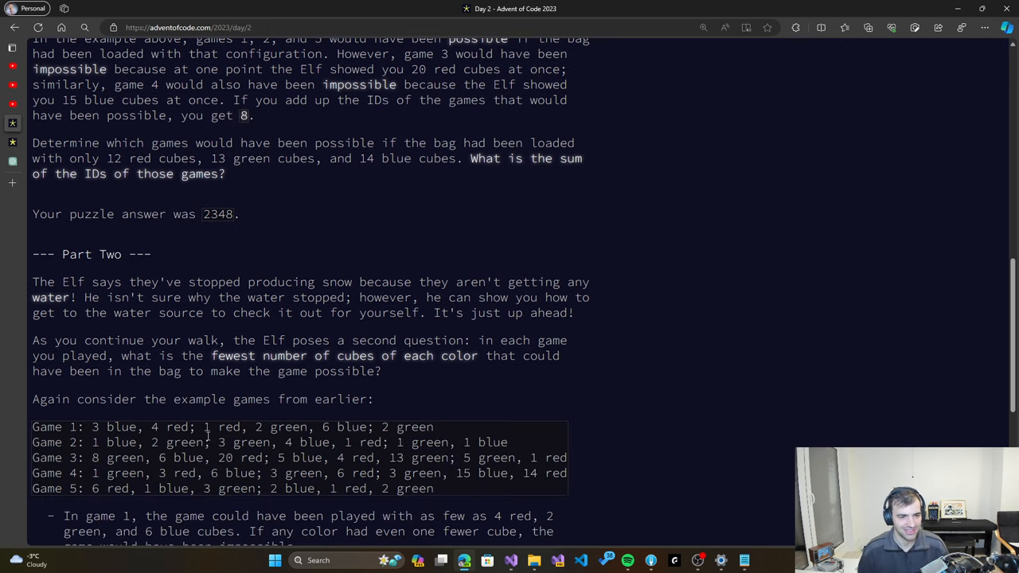
scroll("down", 3)
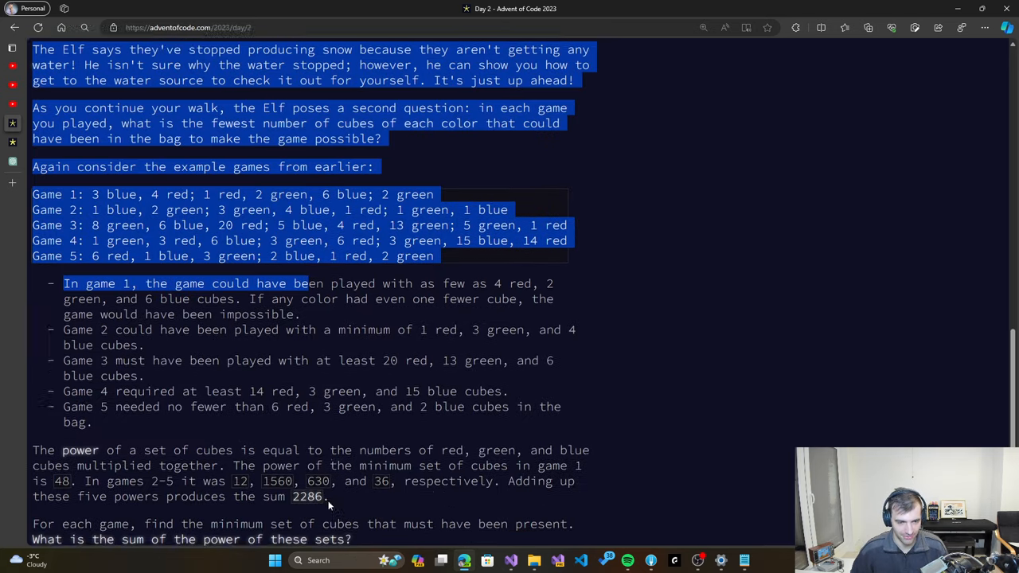
scroll("down", 3)
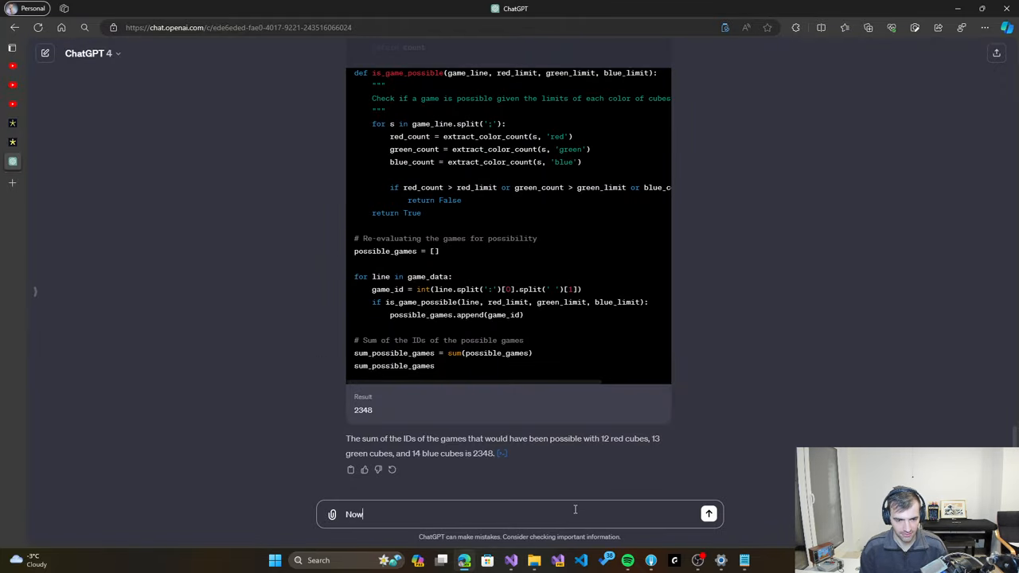
Send 'Now please solve the following advanced version of the problem:' with the Part Two text
type("please solve")
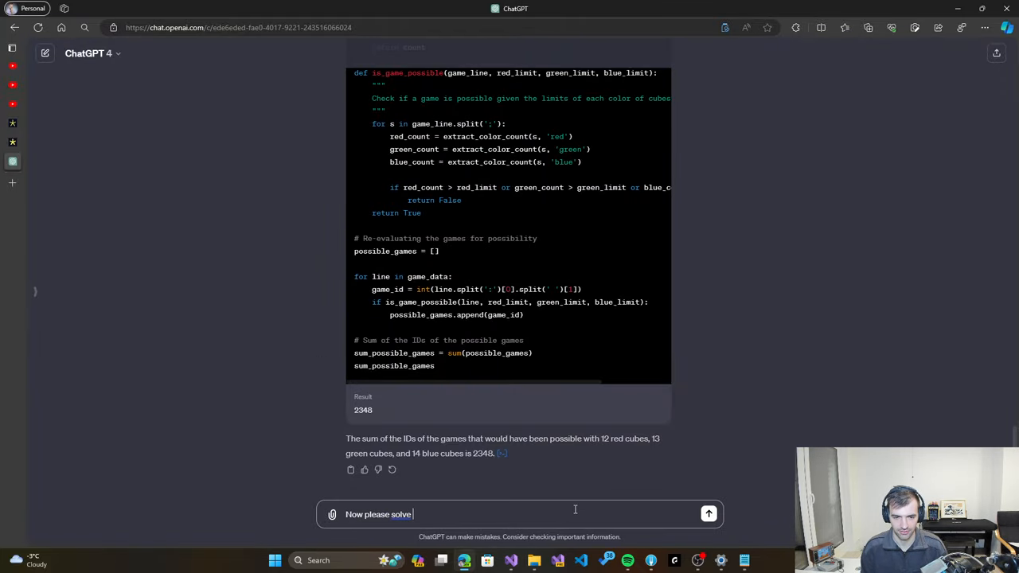
type("the following advanced version of the")
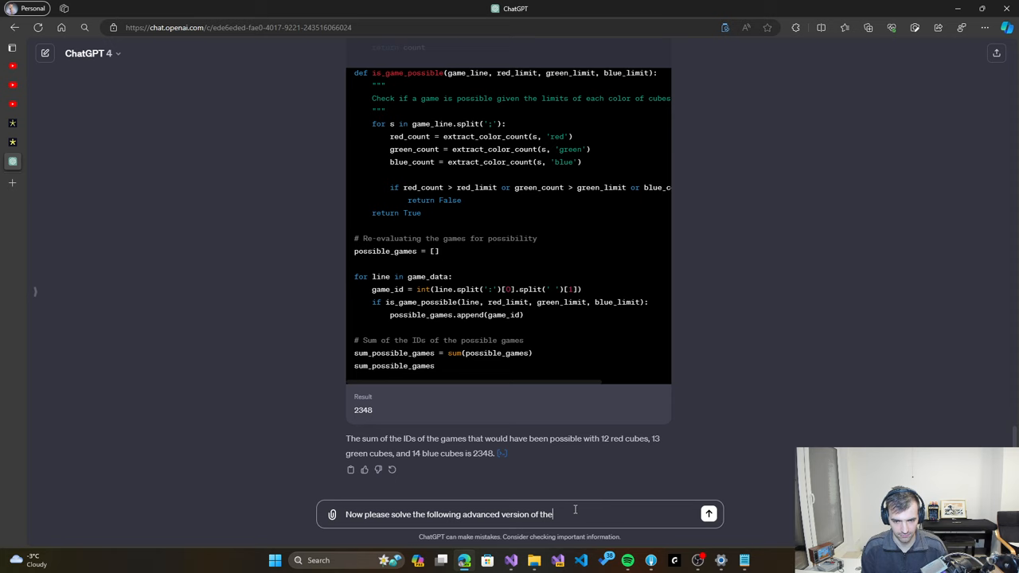
type("problem:")
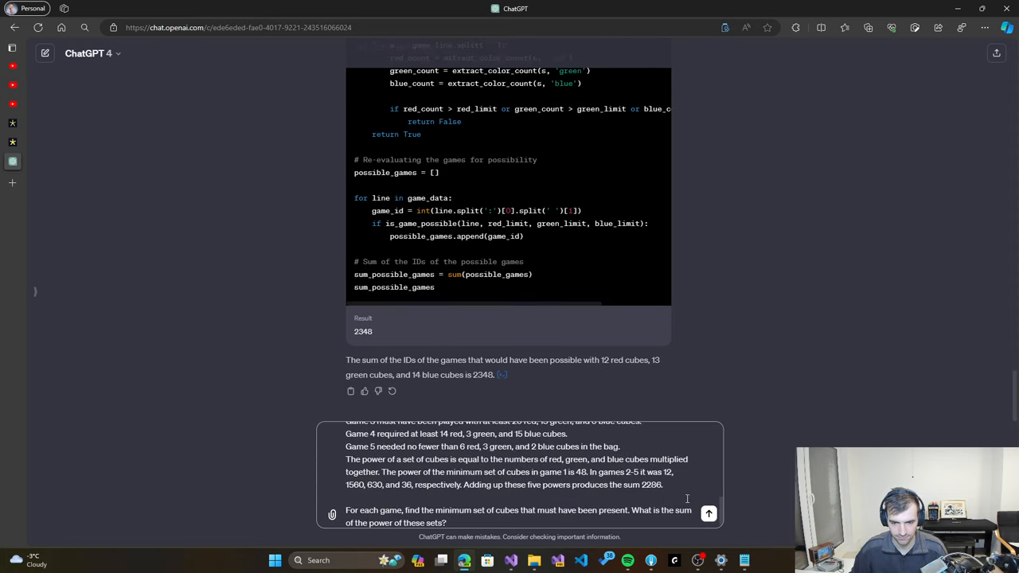
left_click(707, 513)
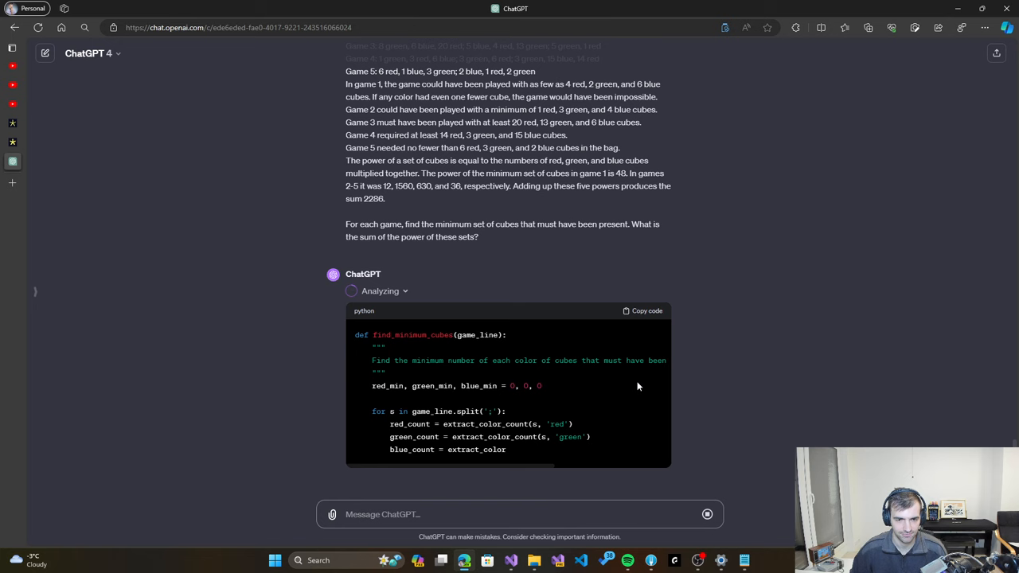
Scroll down through ChatGPT's Part Two code to the total power result 76008
scroll("down", 3)
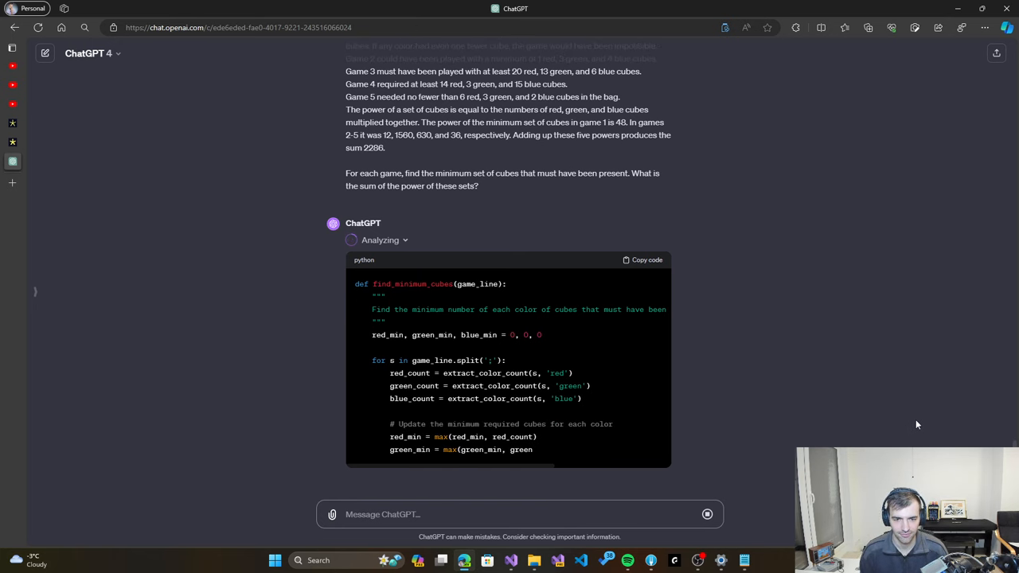
scroll("down", 3)
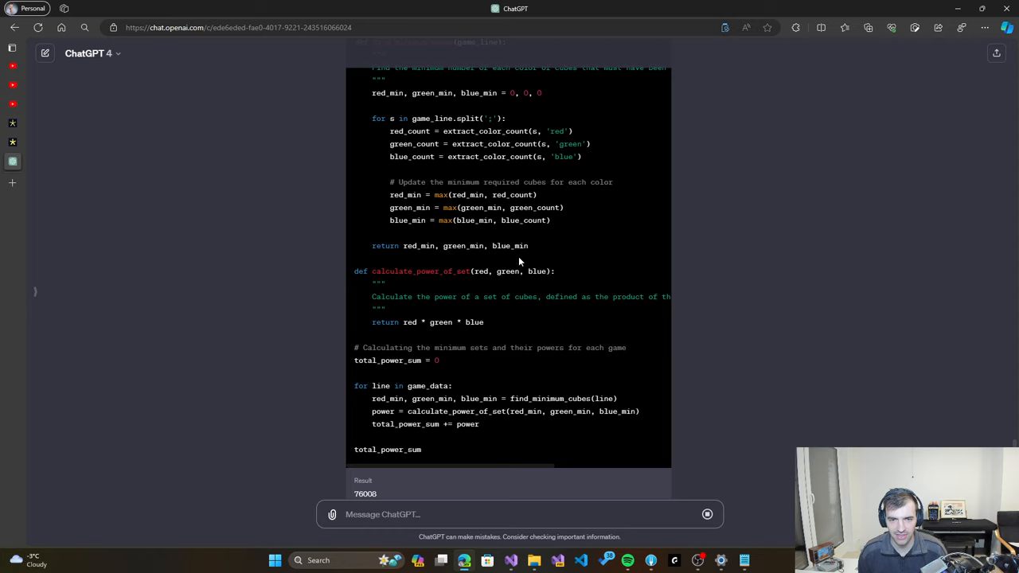
scroll("down", 3)
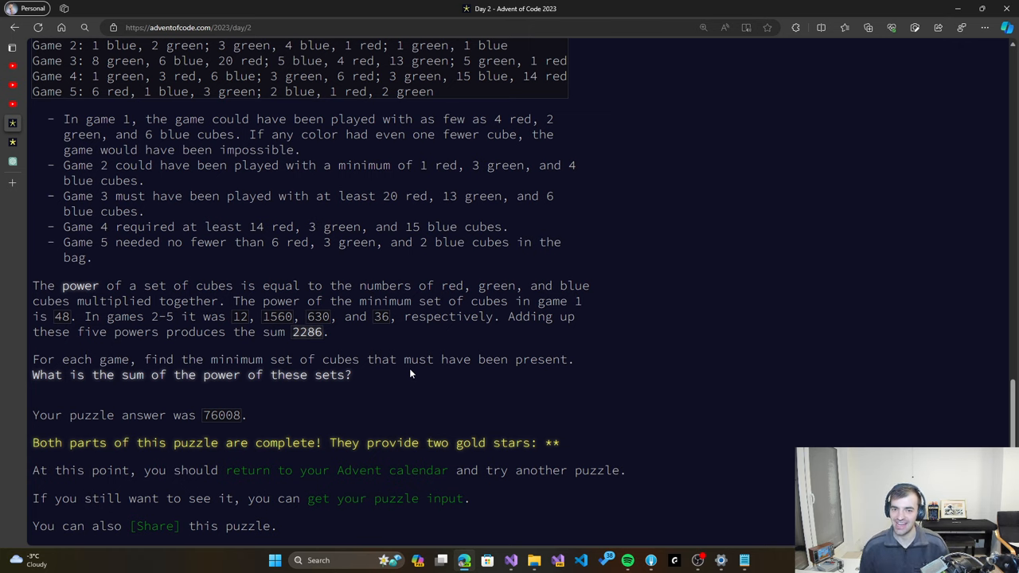
mouse_move(13, 163)
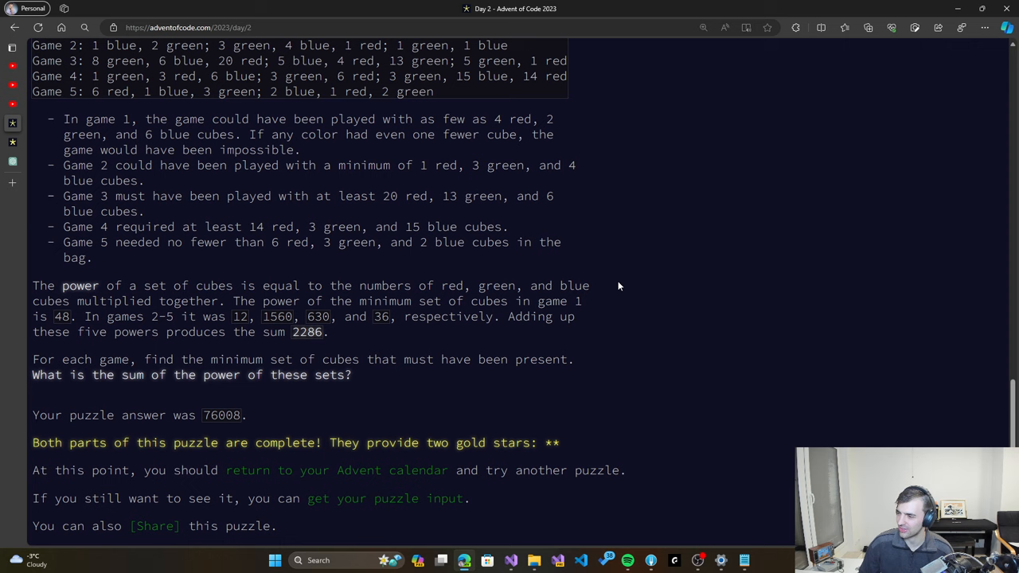
mouse_move(245, 263)
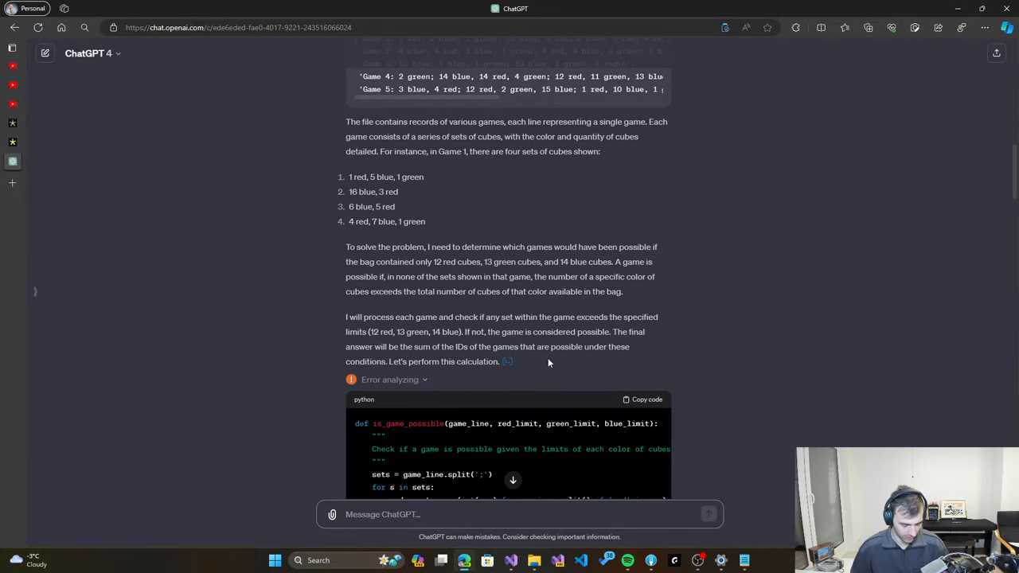
Scroll to ChatGPT's final 76008 answer and begin a new reply starting with 'c'
scroll("down", 3)
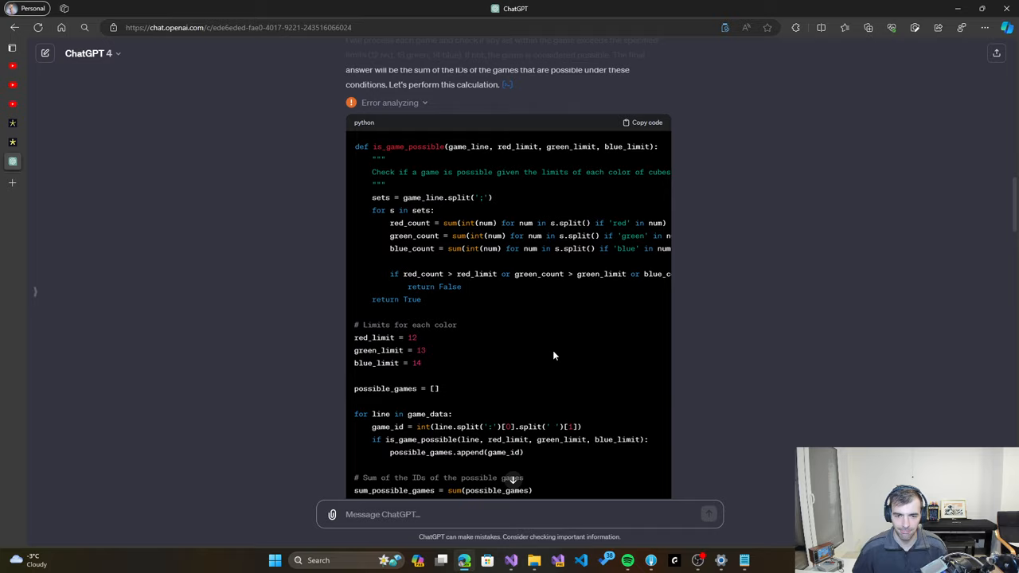
scroll("down", 3)
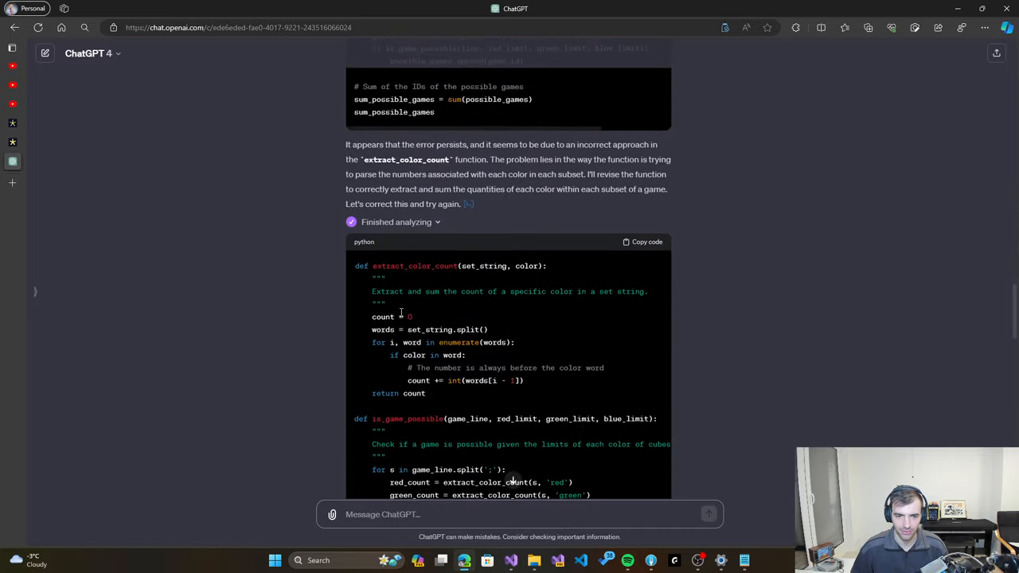
scroll("down", 3)
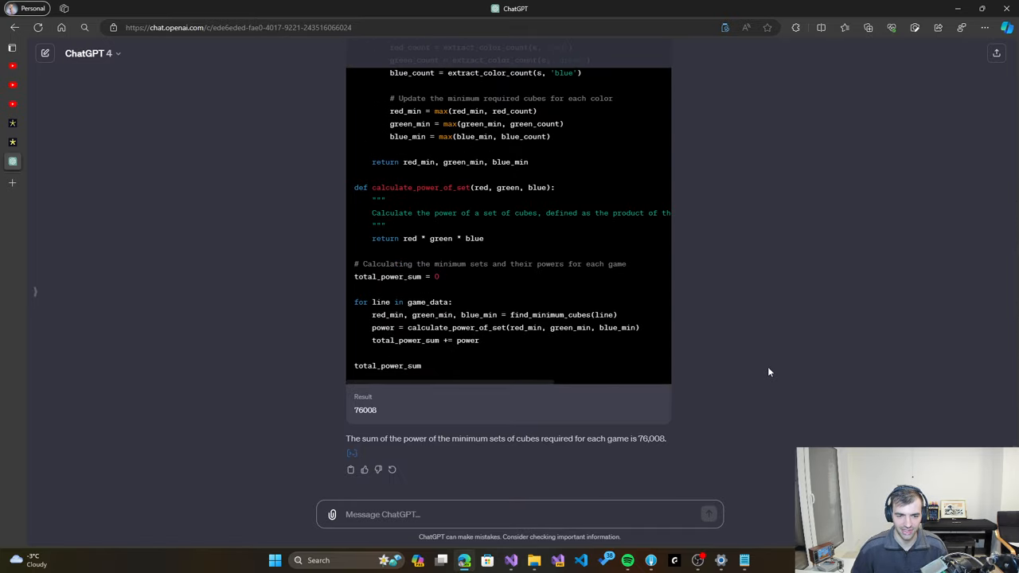
type("c")
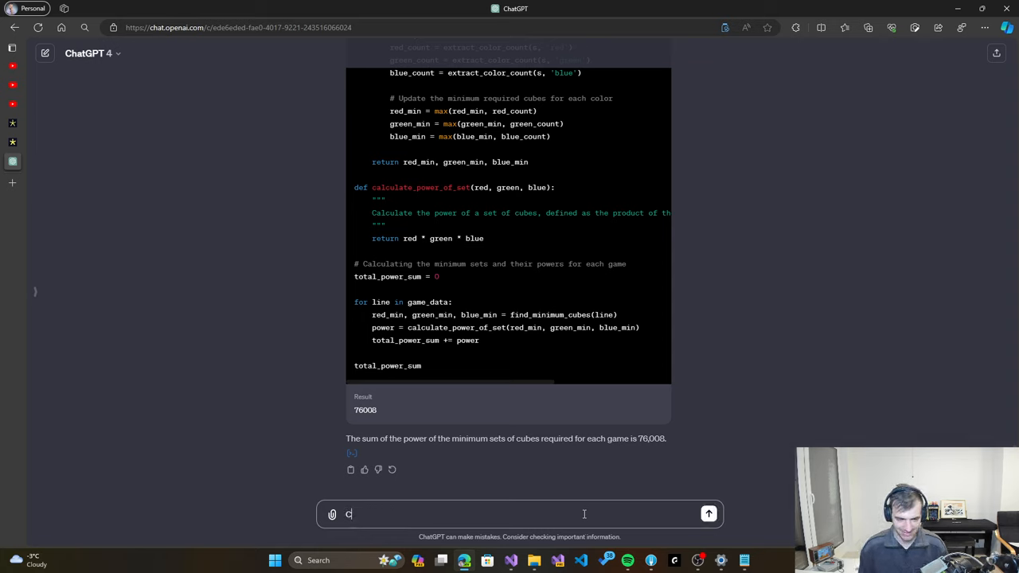
Continue typing the congratulations message ('ongr') for solving both Day 2 puzzles
type("ongr")
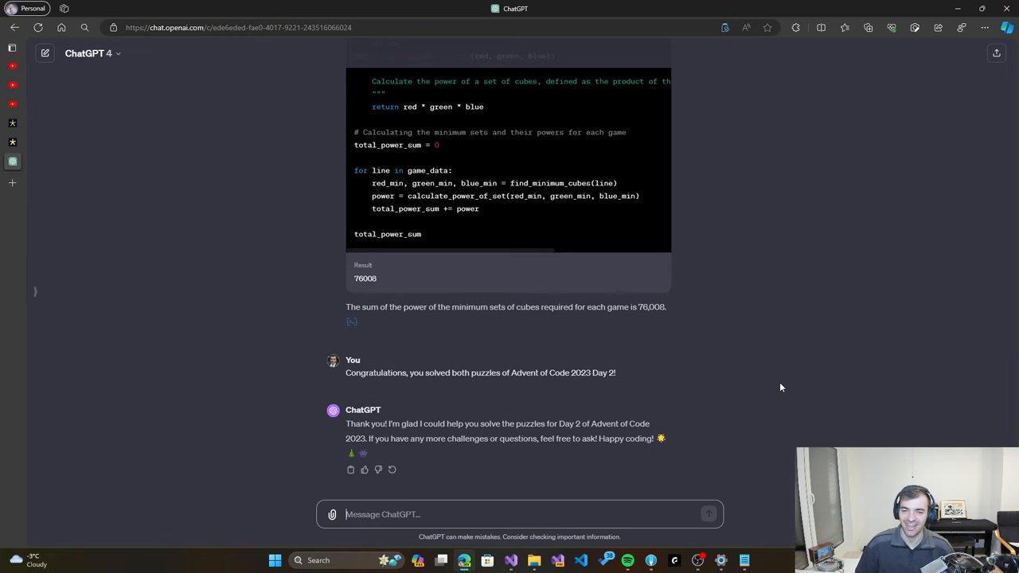
mouse_move(776, 420)
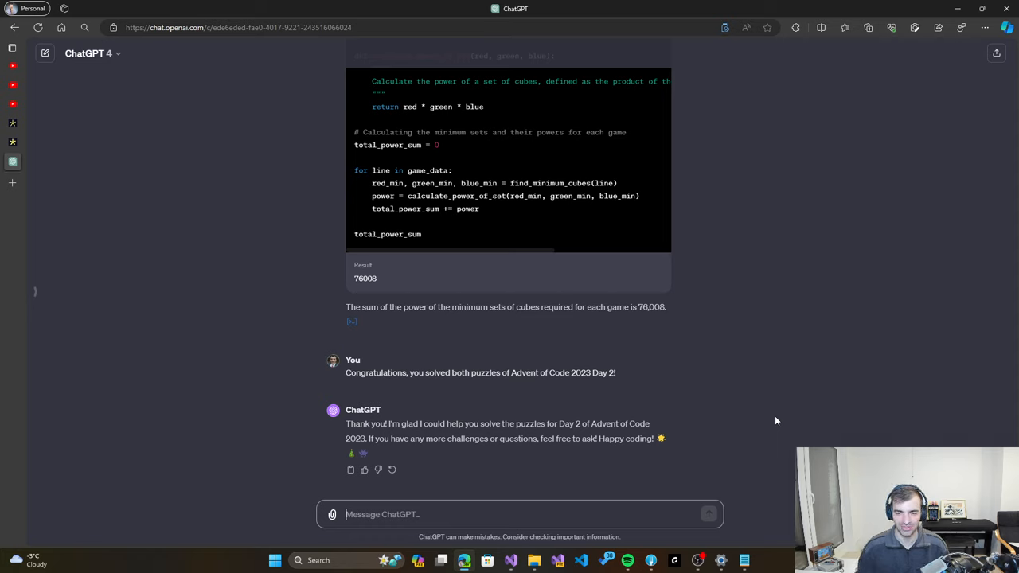
mouse_move(737, 393)
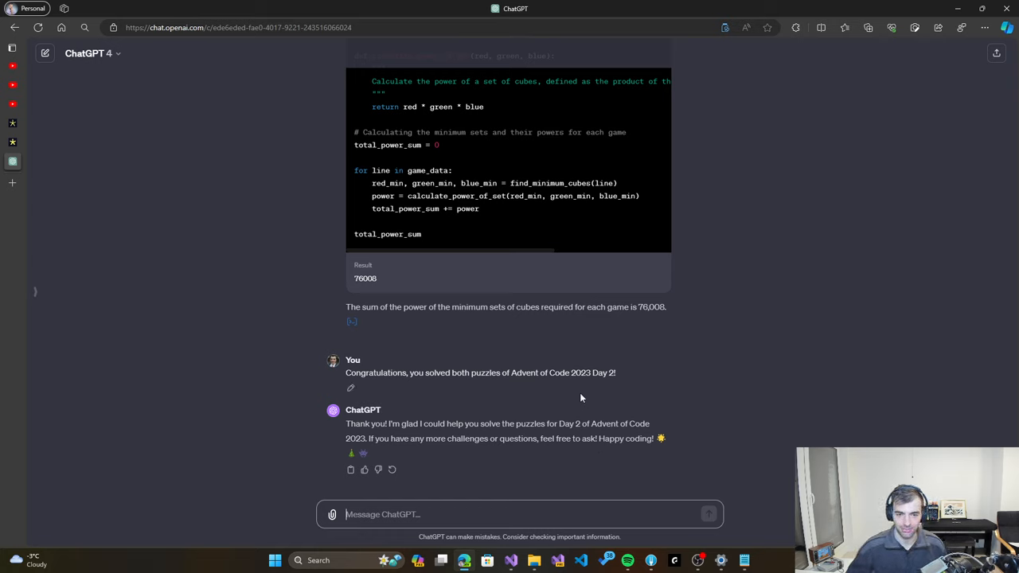
mouse_move(511, 560)
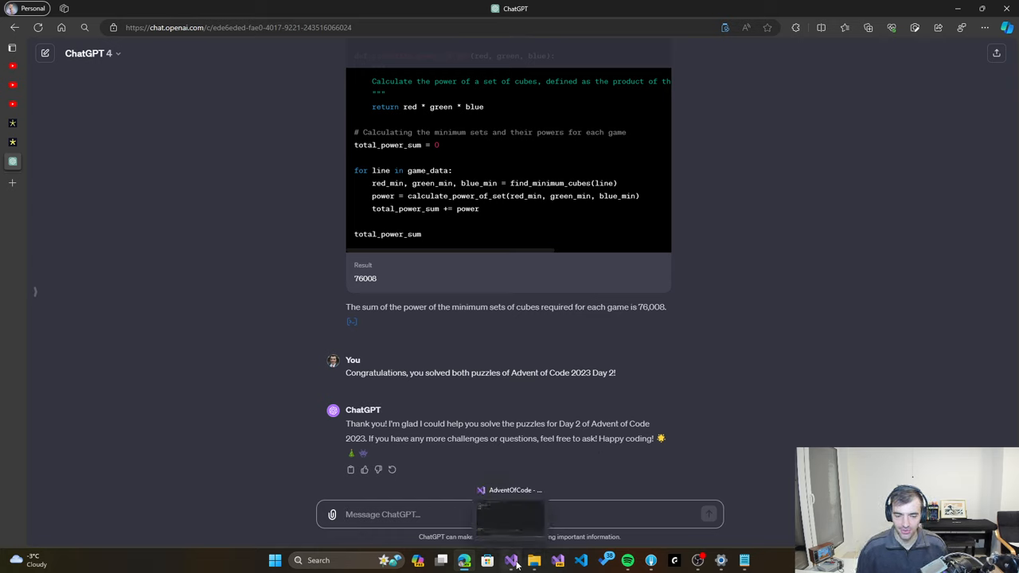
mouse_move(708, 443)
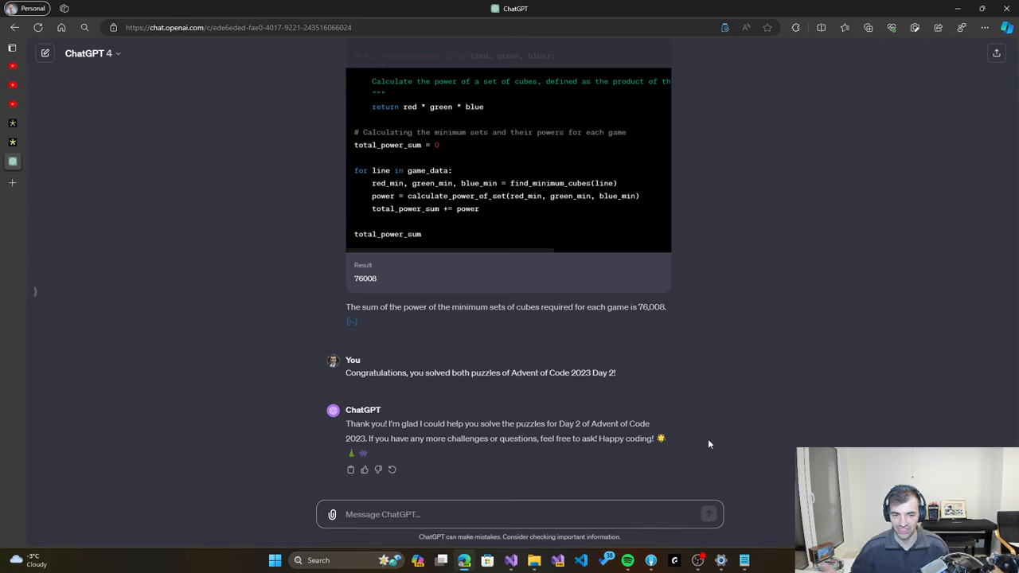